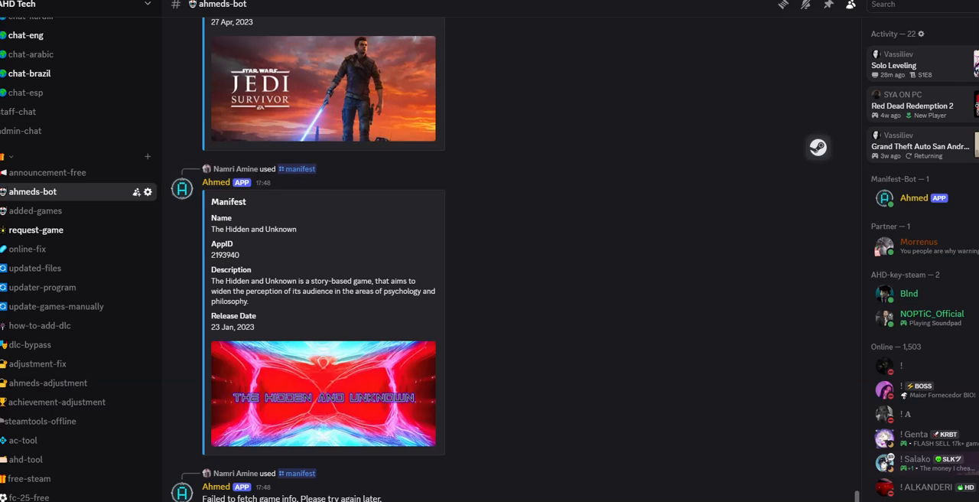
# Scroll the ahmeds-bot channel down to the WUCHANG: Fallen Feathers post with AppID 2277560
pyautogui.scroll(-3)
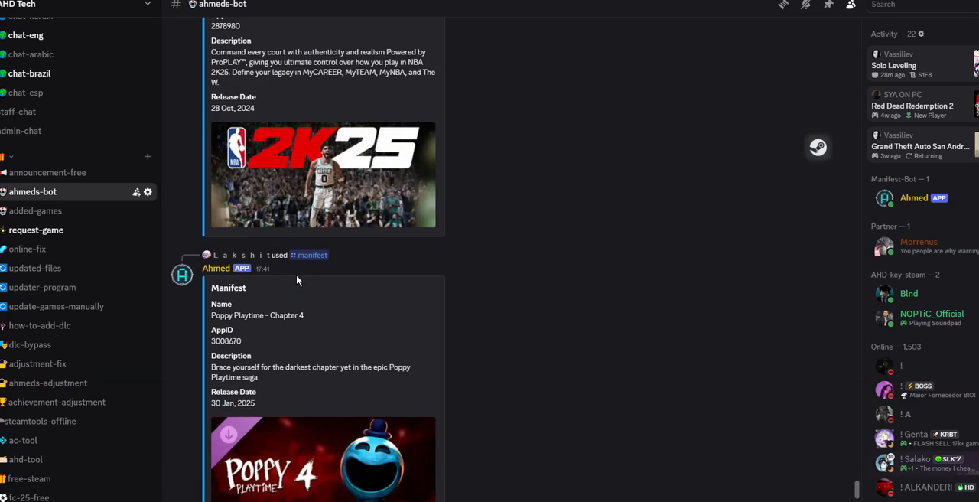
pyautogui.scroll(-3)
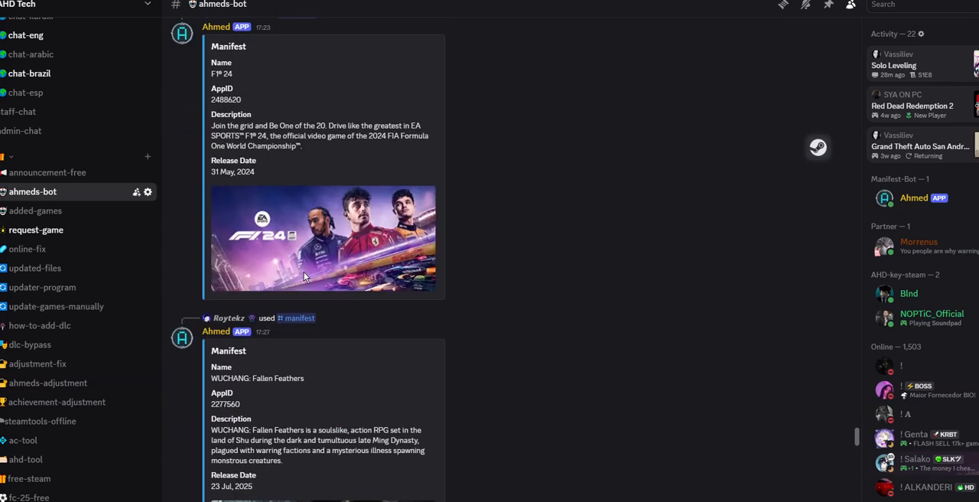
pyautogui.scroll(-3)
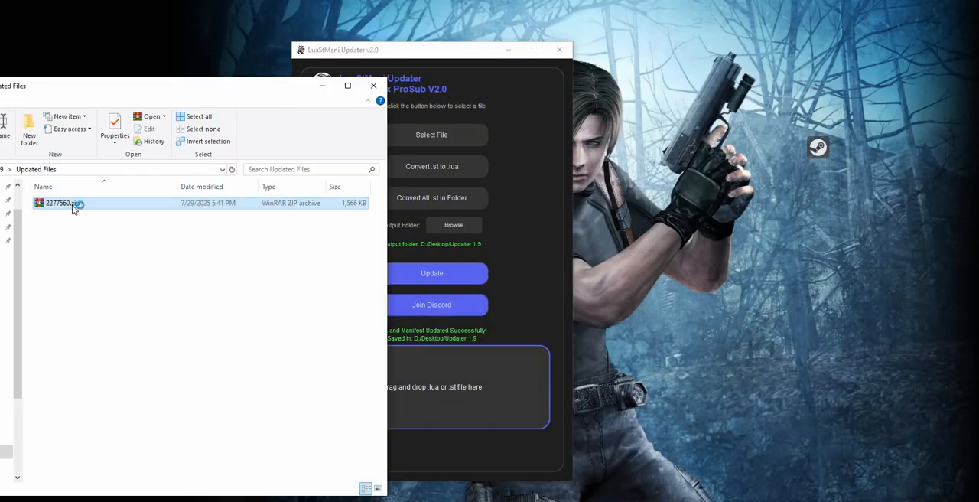
# Open 2277560.zip in WinRAR and select its 2277560.lua script
pyautogui.doubleClick(61, 202)
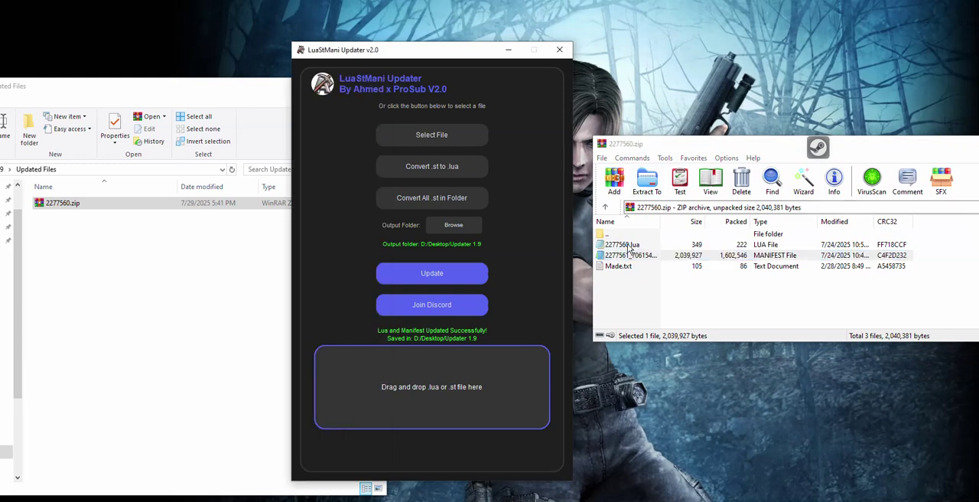
pyautogui.click(620, 244)
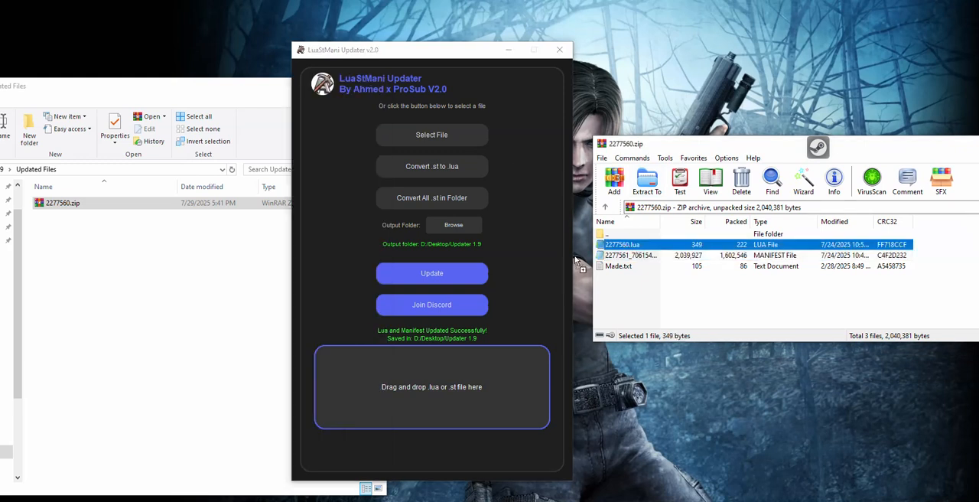
# Send 2277560.lua to the updater, keeping the output folder D:/Desktop/Updater 1.9
pyautogui.click(646, 181)
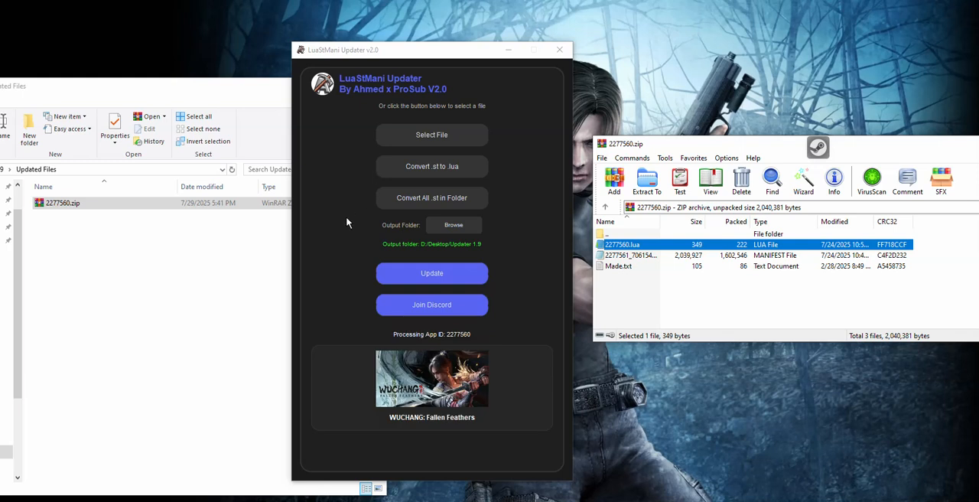
pyautogui.moveTo(338, 228)
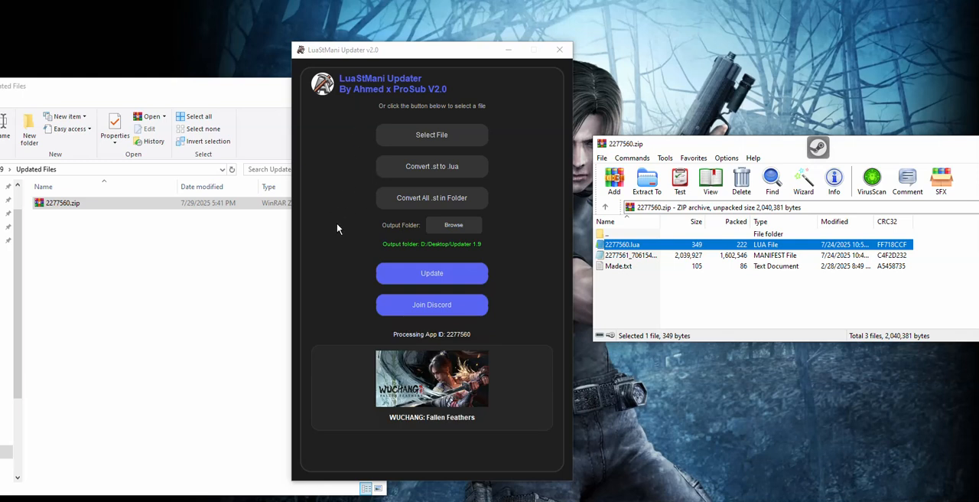
pyautogui.click(453, 224)
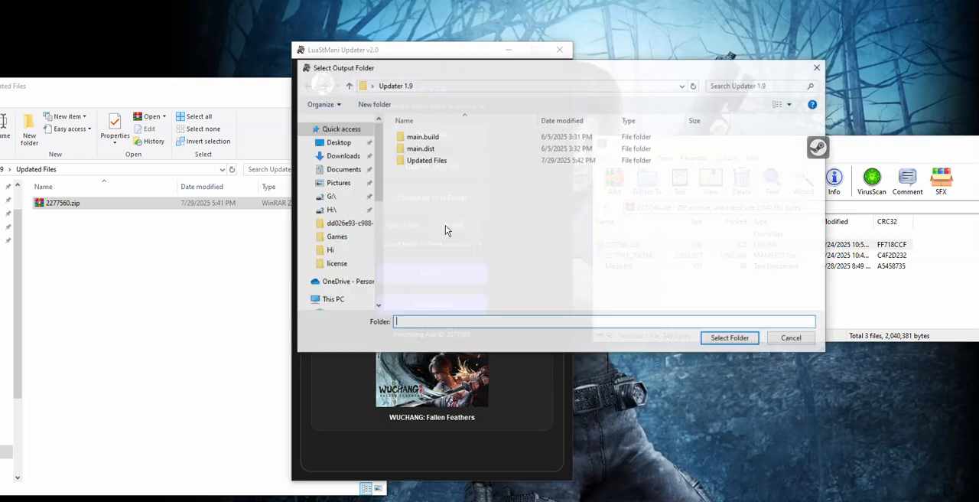
pyautogui.click(728, 337)
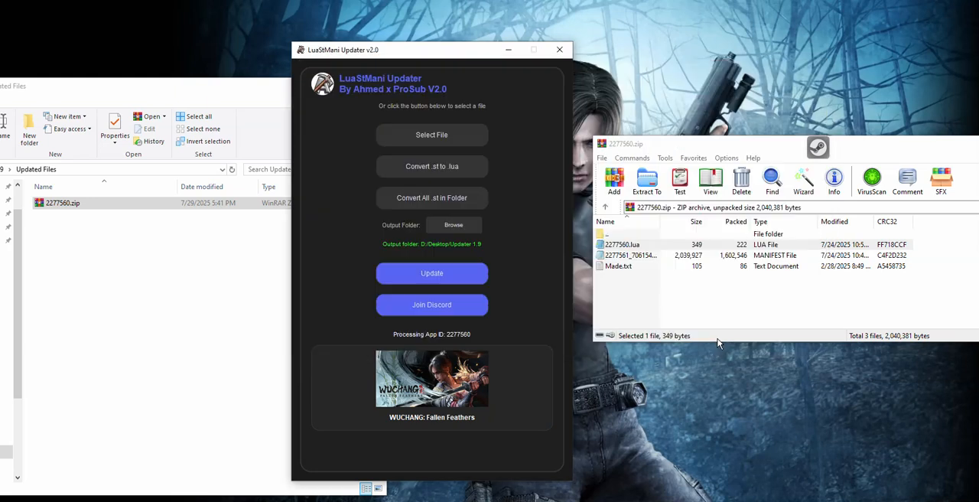
pyautogui.moveTo(350, 221)
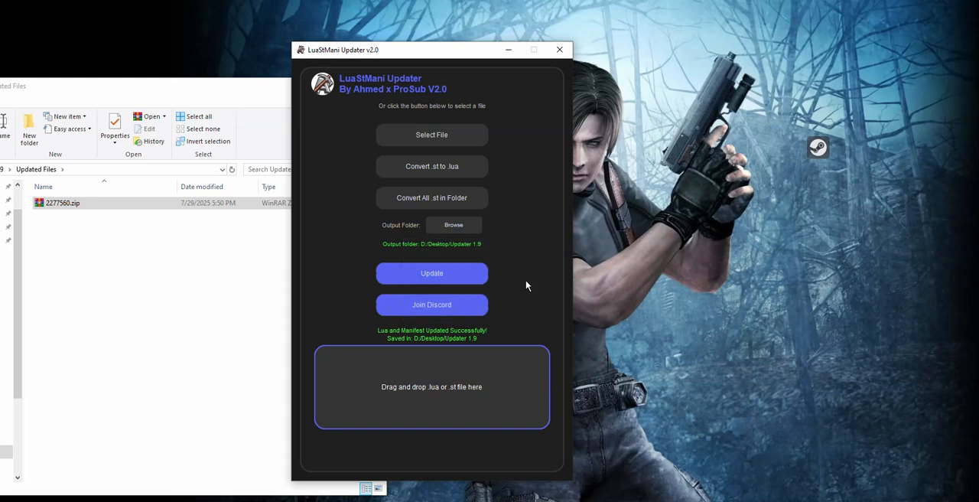
# Check that 2277560.zip was updated with a new manifest and Updated.txt
pyautogui.click(61, 205)
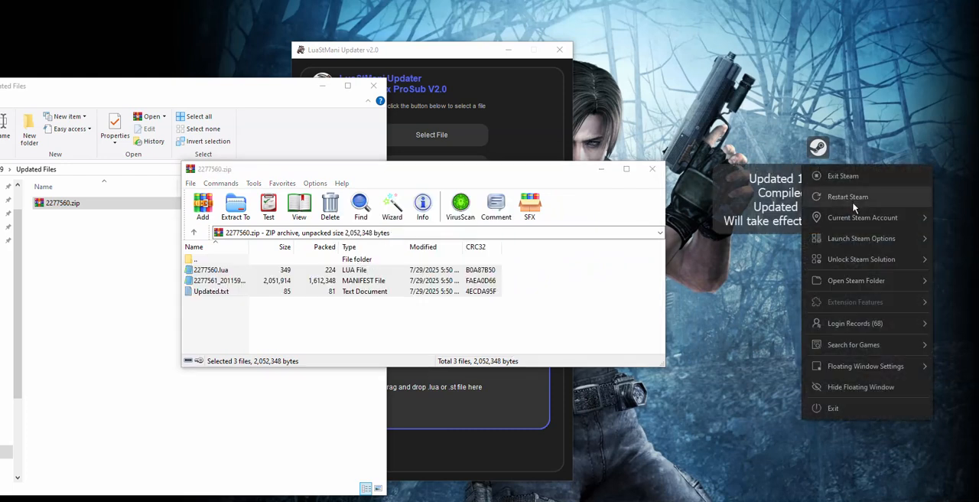
# Restart Steam to apply the loaded Lua script and manifest
pyautogui.click(847, 197)
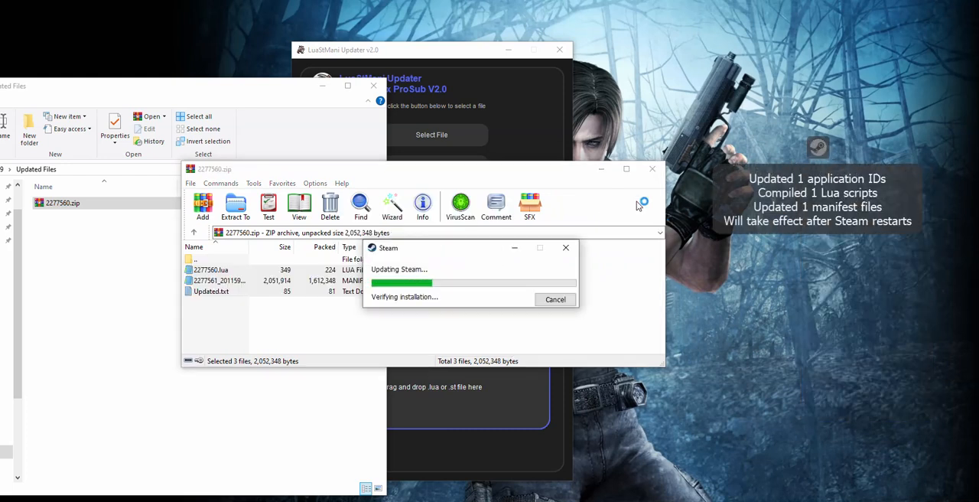